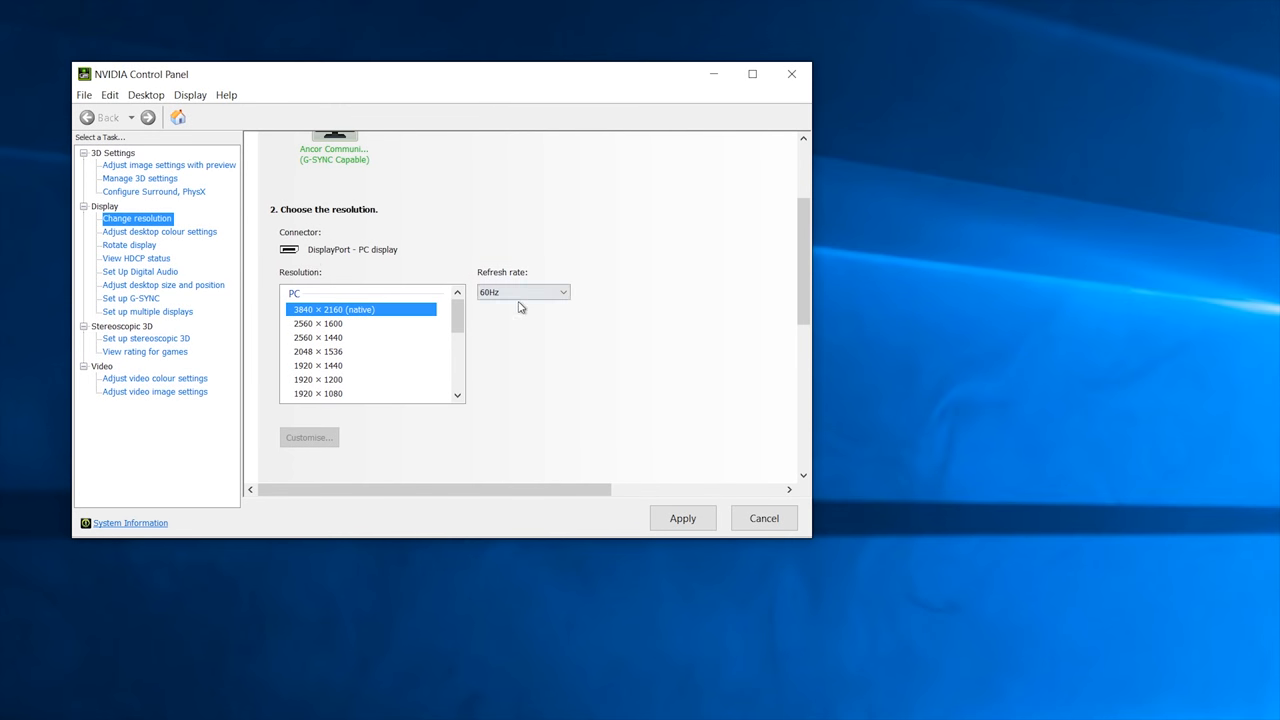
Step: Select 3840×2160 native resolution at 60Hz refresh rate under Change resolution
{"action": "left_click", "coordinate": [522, 291]}
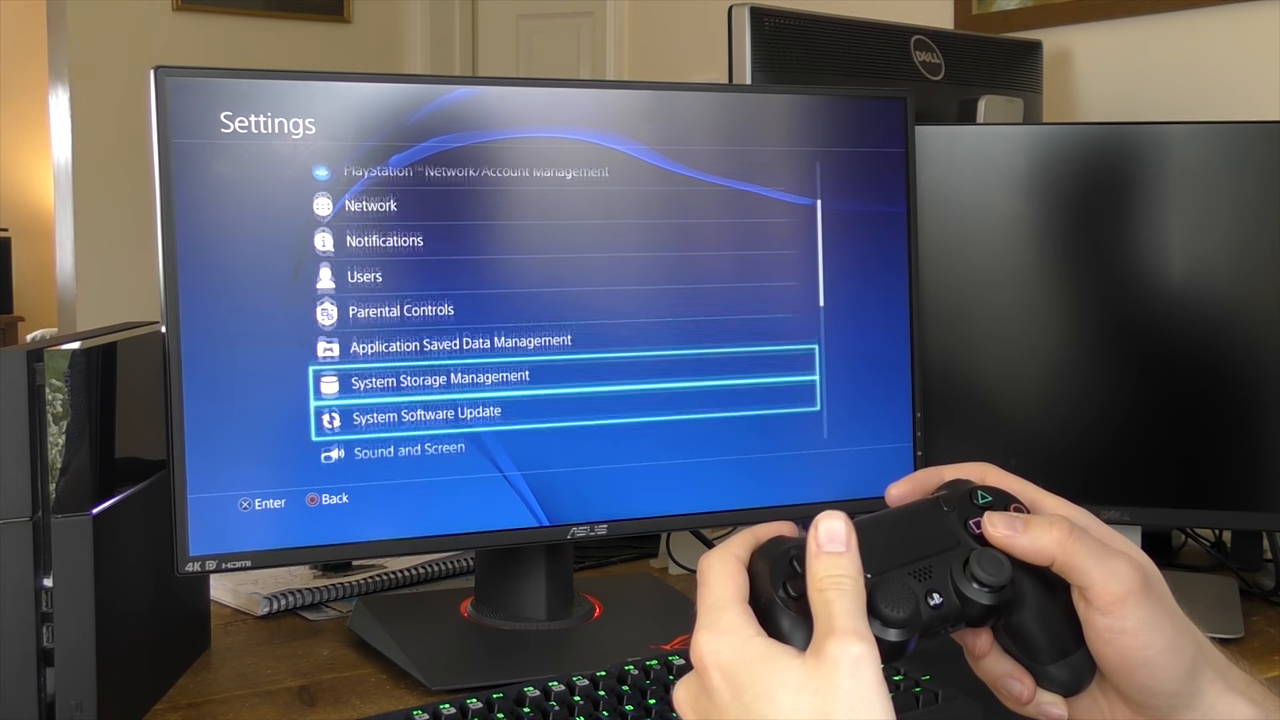
{"action": "scroll", "scroll_direction": "down", "scroll_amount": 3}
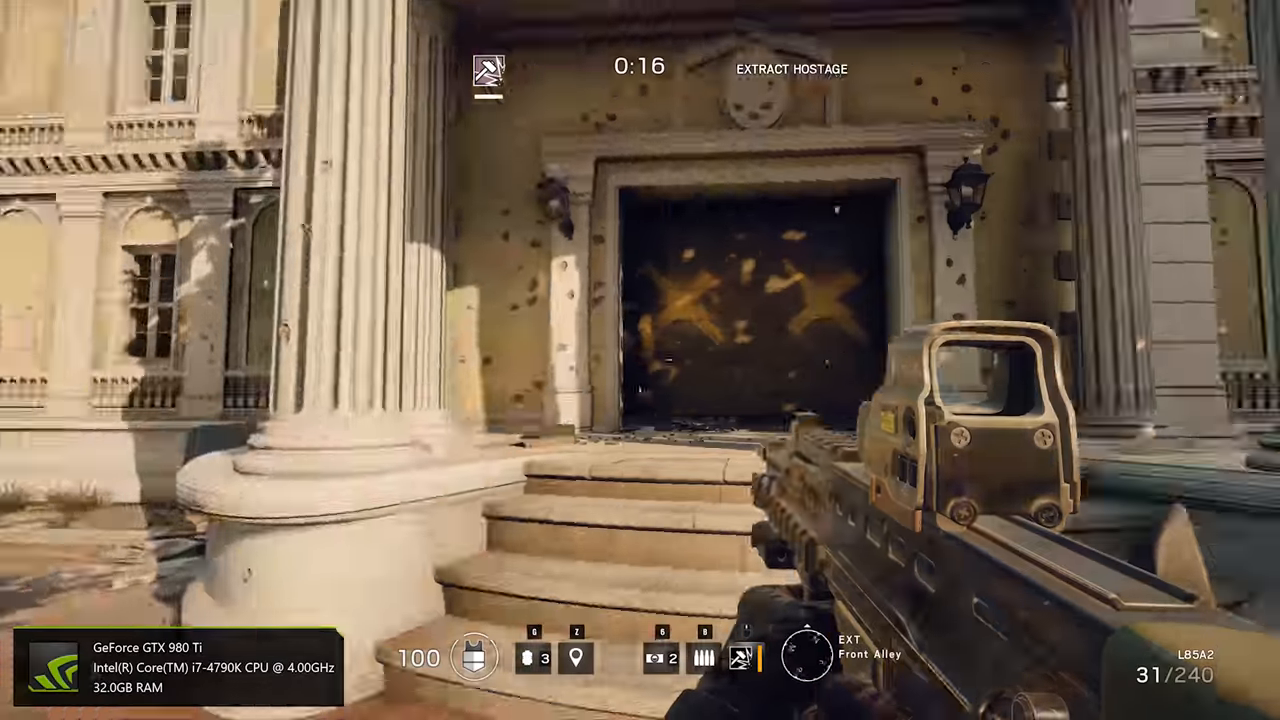
{"action": "mouse_move", "coordinate": [640, 360]}
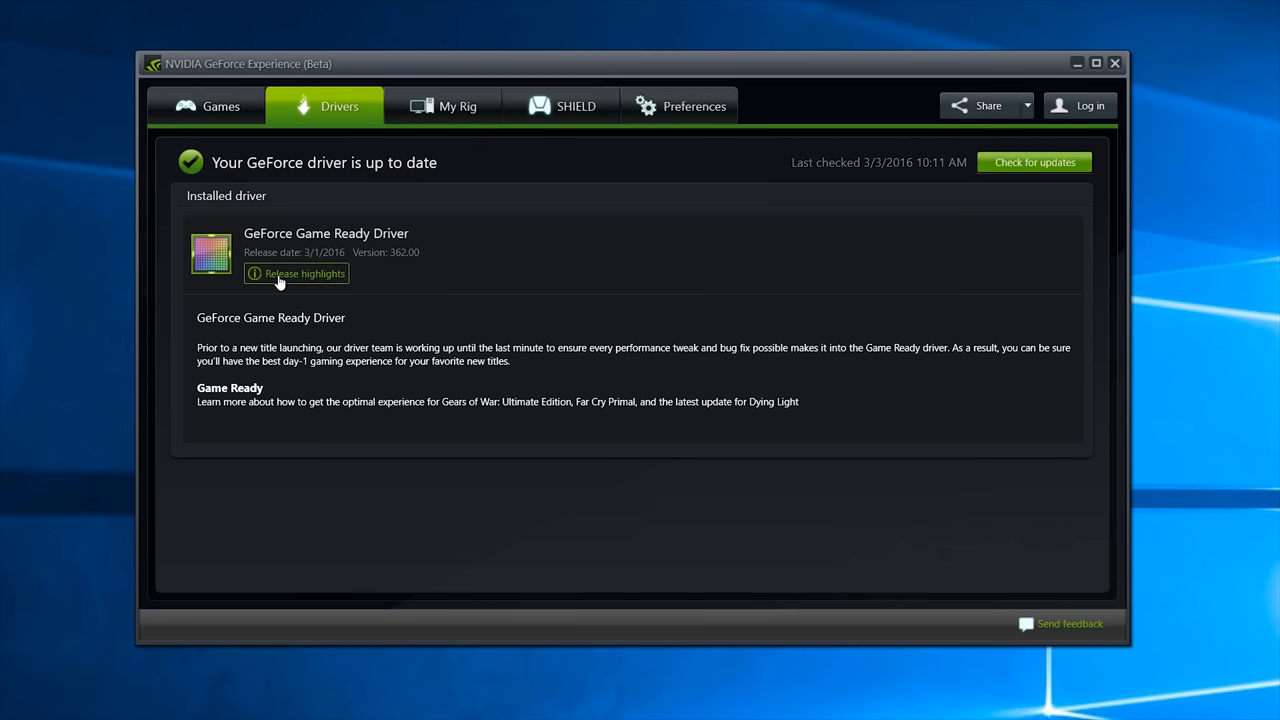
{"action": "left_click", "coordinate": [304, 273]}
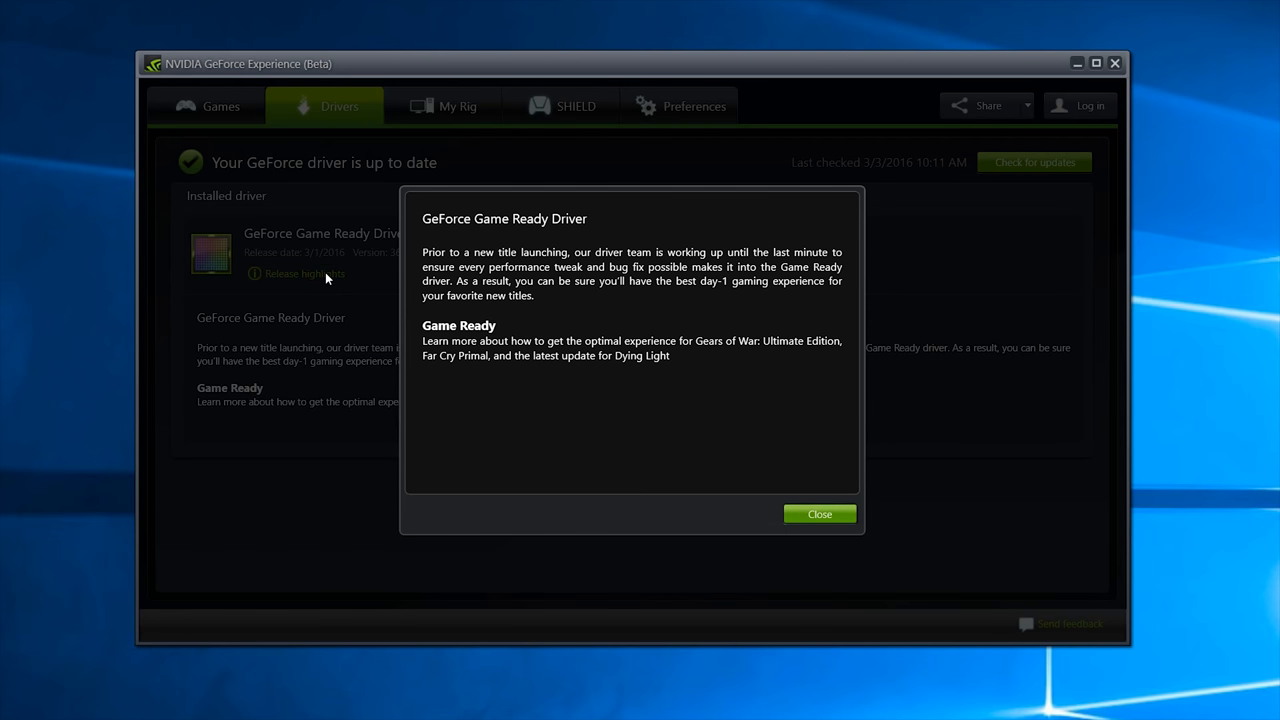
{"action": "left_click", "coordinate": [819, 513]}
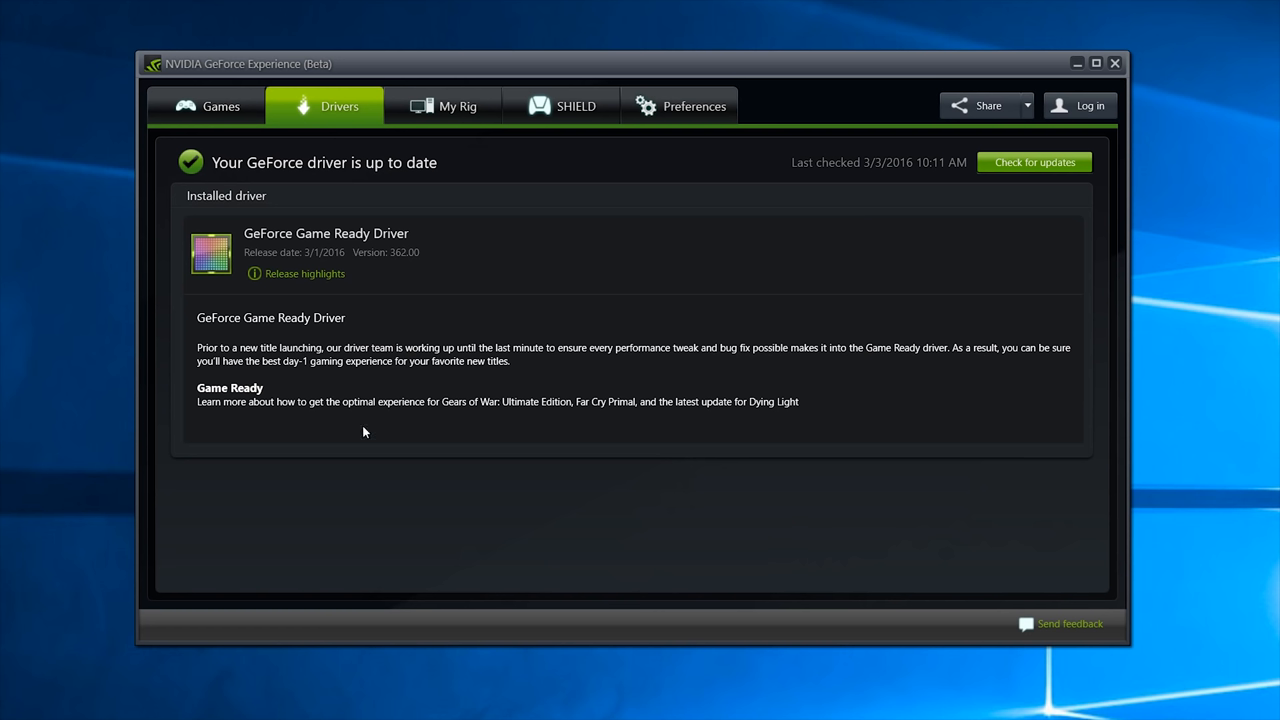
{"action": "mouse_move", "coordinate": [420, 169]}
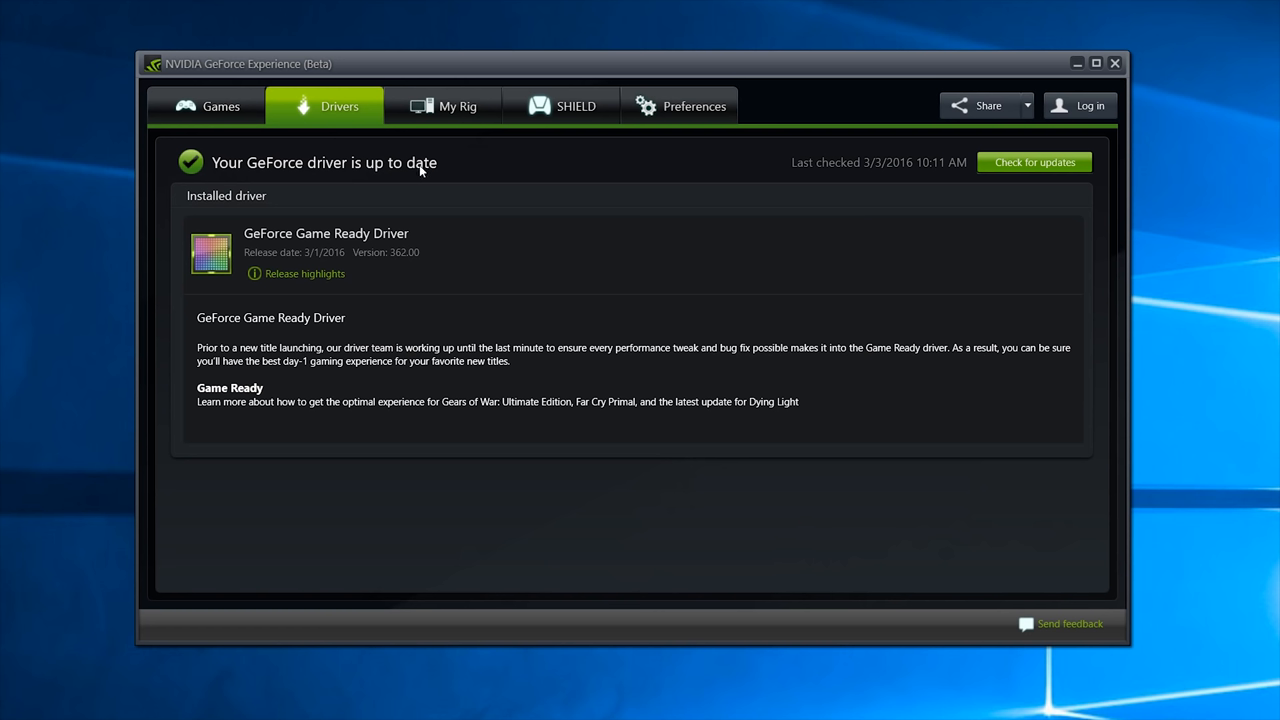